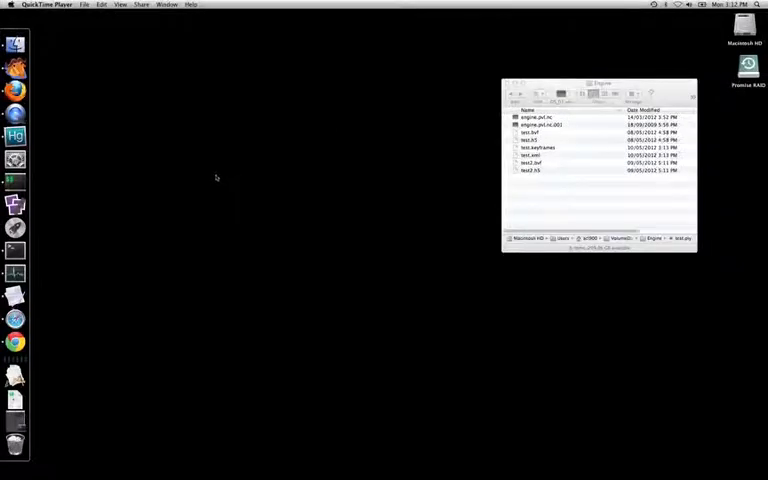
mouse_move(196, 176)
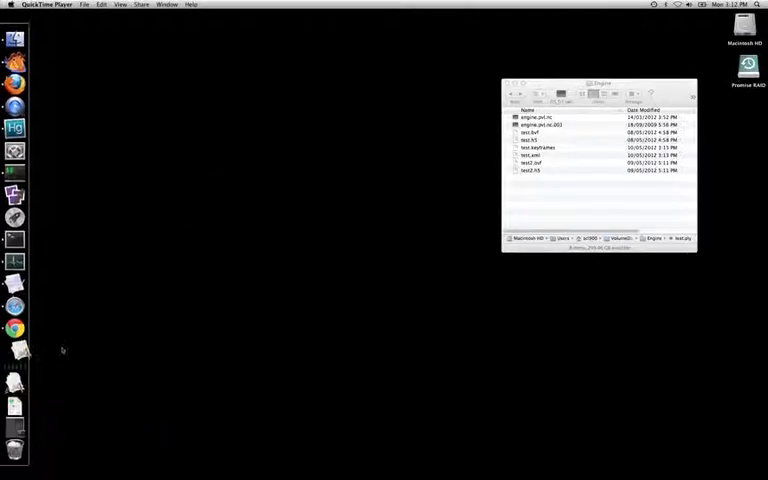
Read descriptions of several listed commands in Command Help, then return to the full list.
left_click(18, 348)
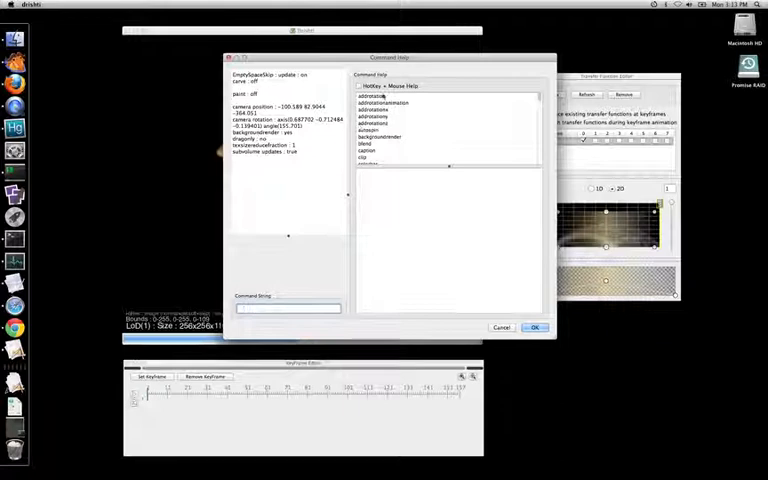
left_click(364, 144)
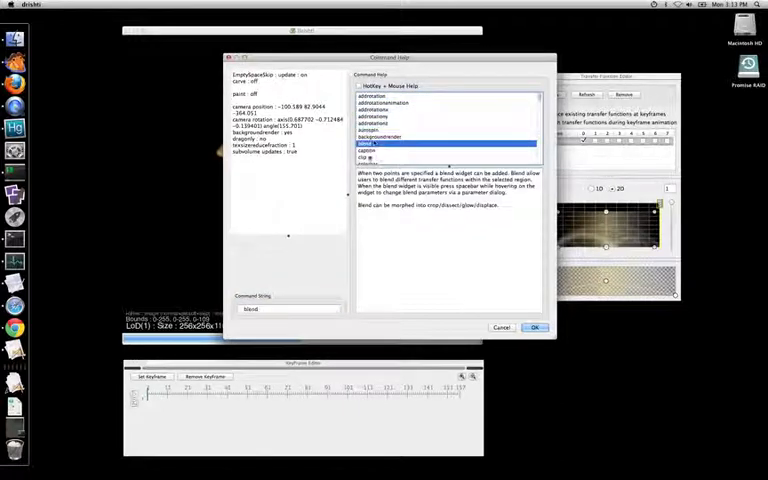
left_click(364, 156)
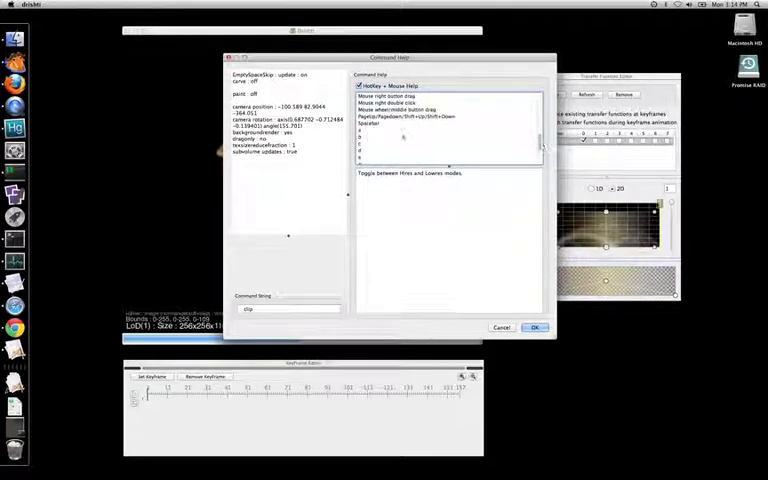
left_click(368, 122)
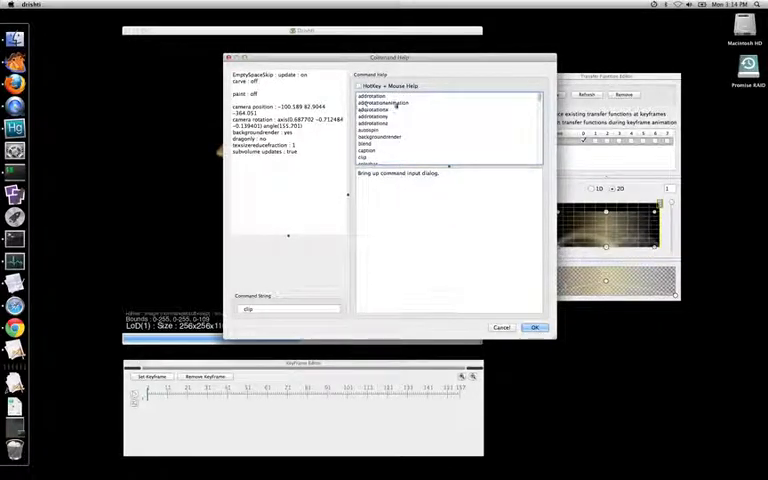
Show the usage text for the addrotationanimation command.
left_click(382, 104)
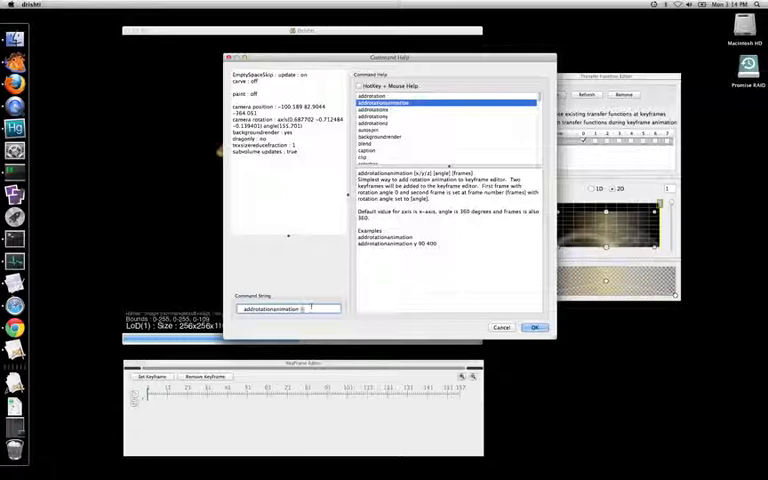
Complete the command as addrotationanimation x 360 for a full turn about the X axis.
type("x")
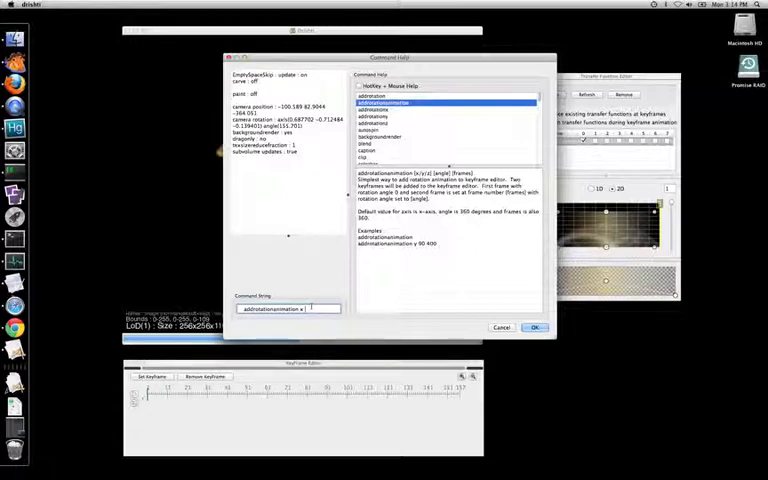
type("360 360")
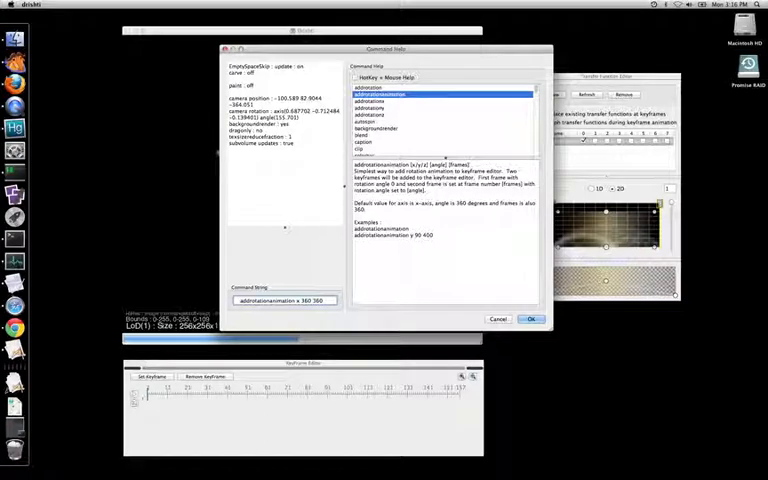
Run the rotation command, acknowledge the frames-created notice and select the ending keyframe.
left_click(530, 320)
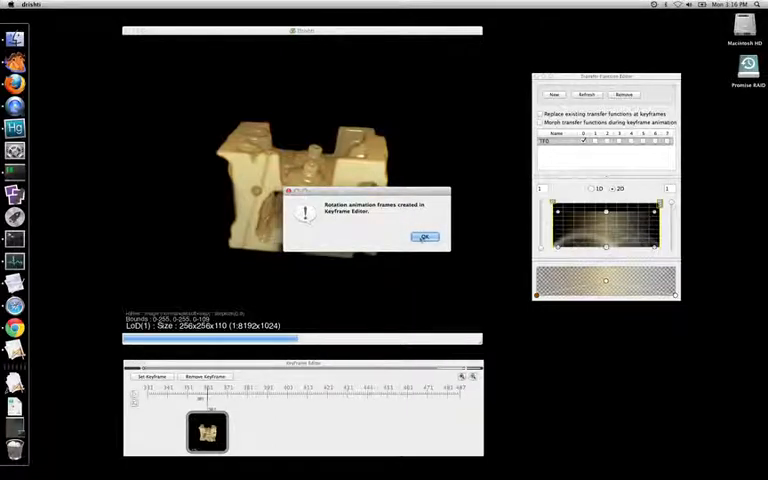
left_click(424, 236)
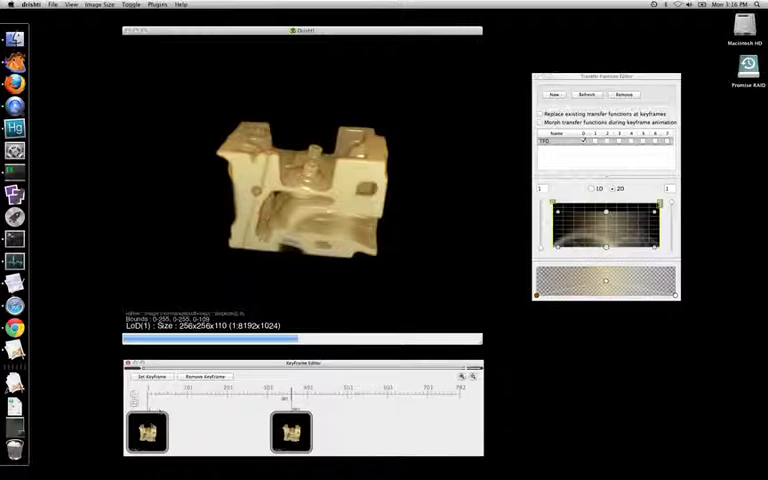
left_click(146, 432)
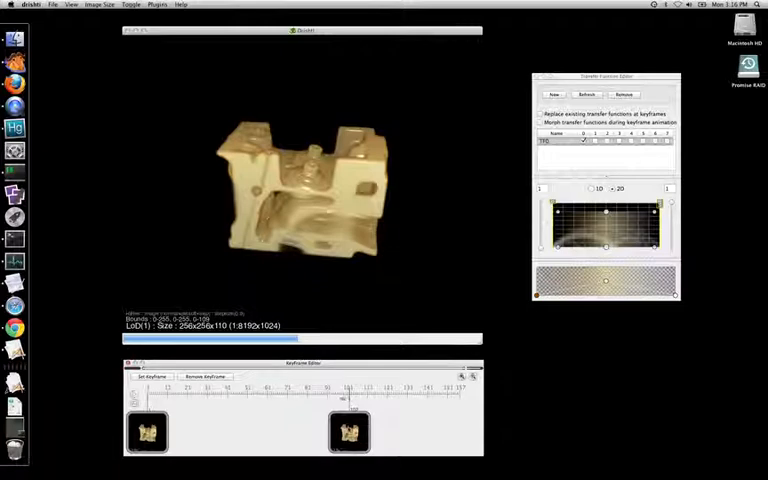
left_click(348, 432)
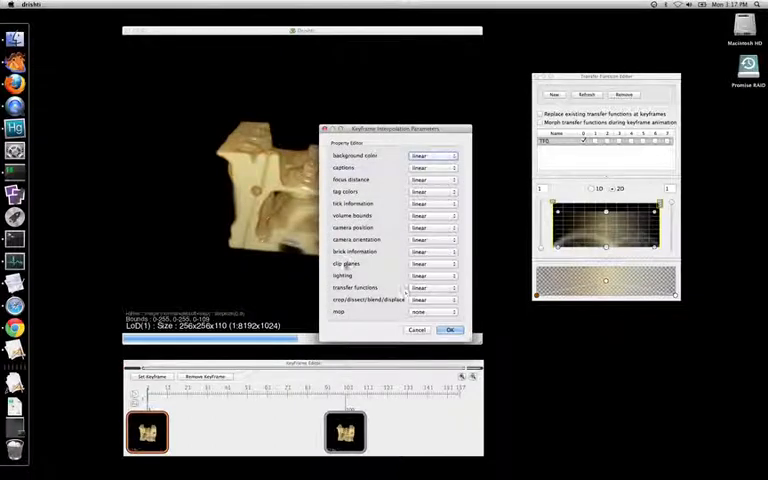
Set camera orientation interpolation to smoothstep and confirm the dialog.
left_click(432, 252)
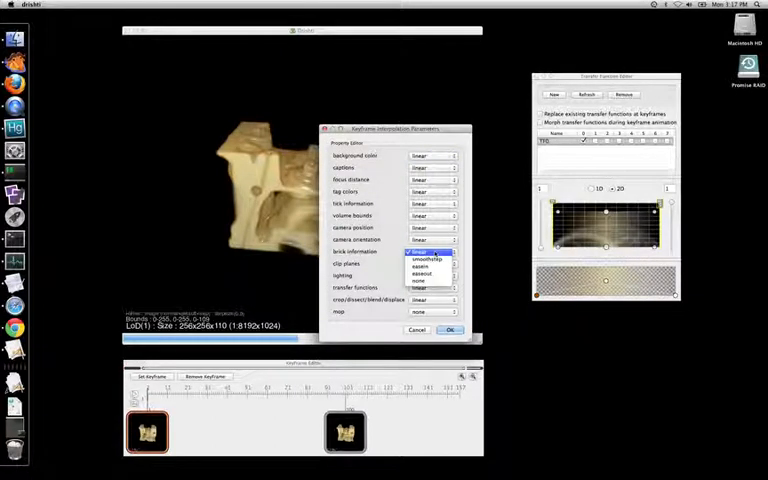
left_click(424, 258)
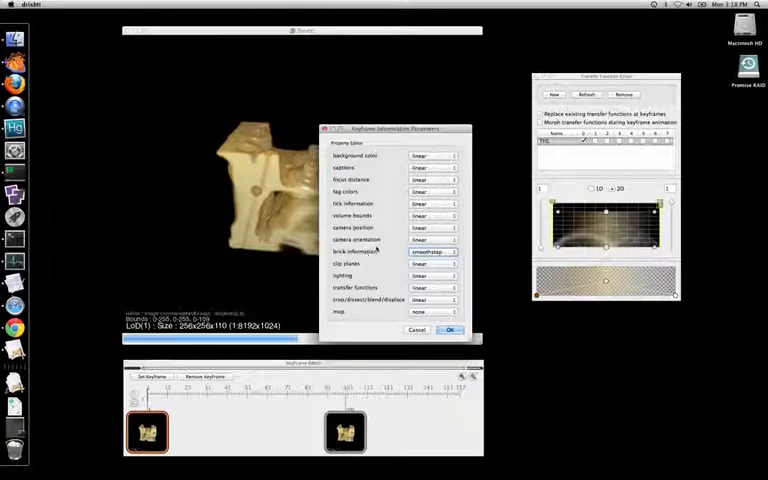
left_click(448, 330)
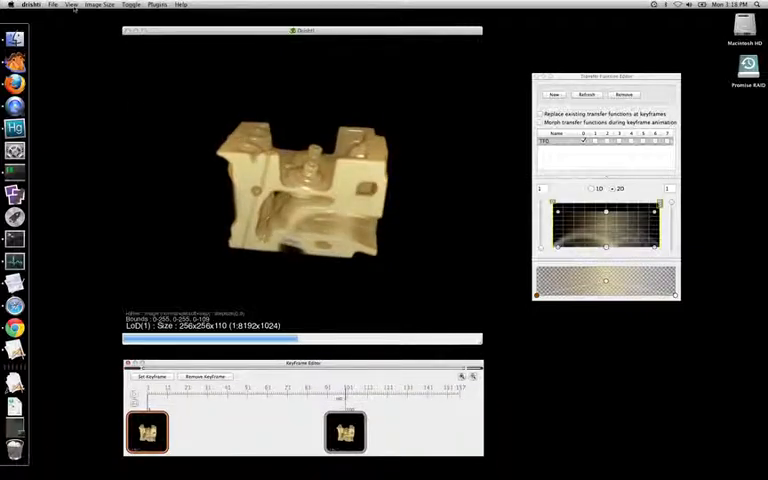
Bring up the Brick Editor from the View menu.
left_click(70, 4)
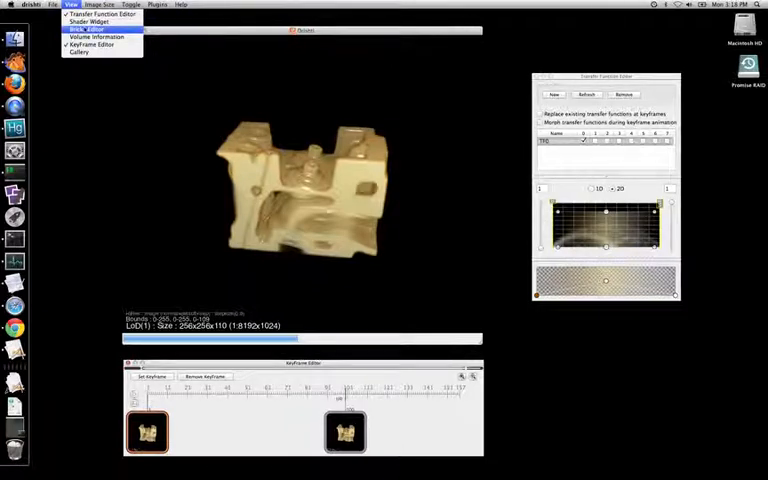
left_click(88, 30)
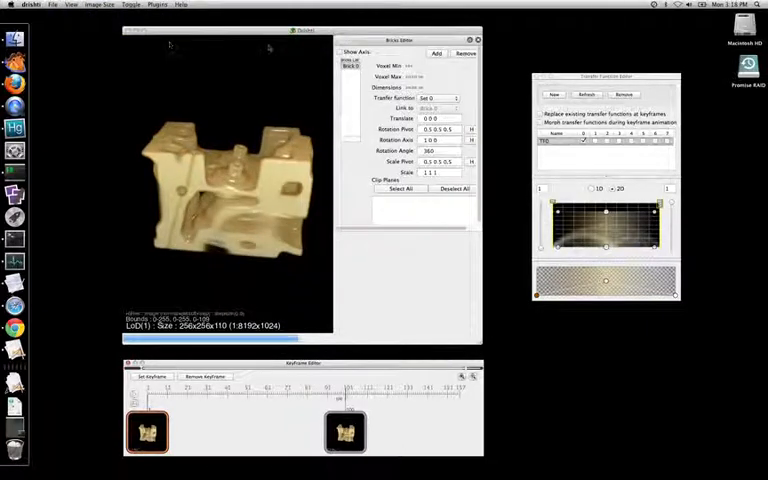